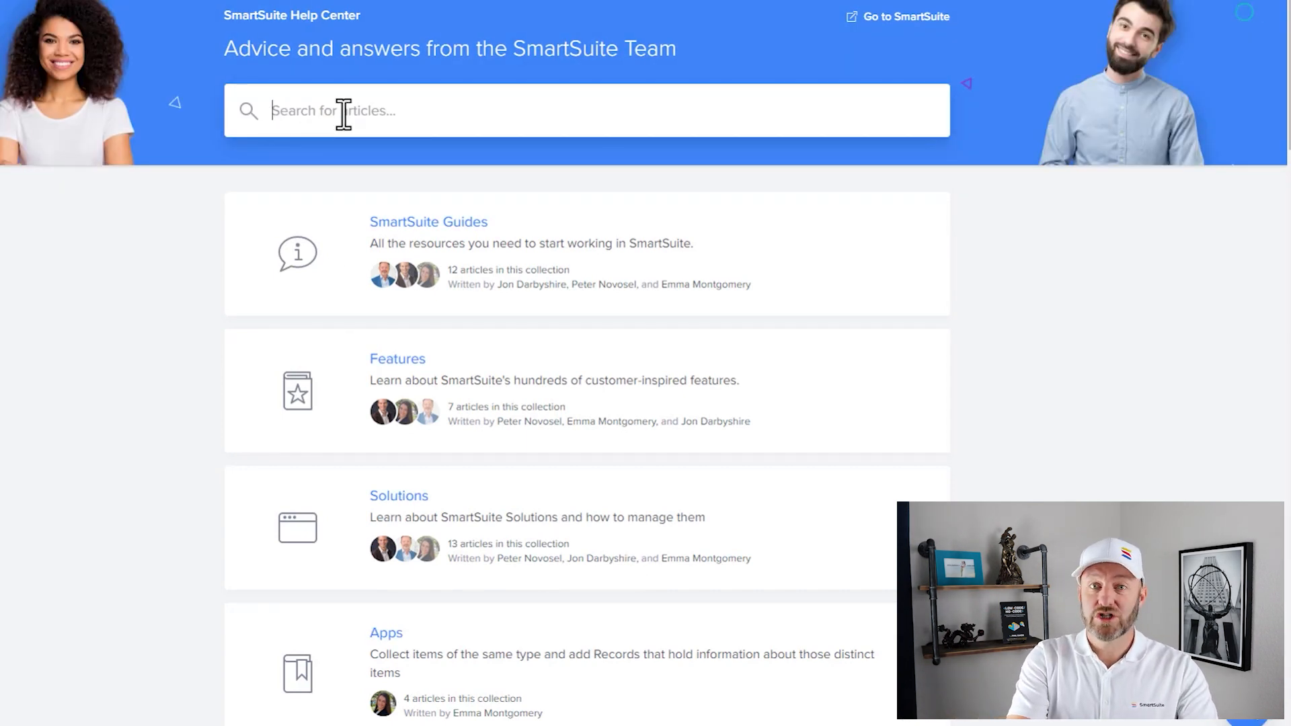
Step: Search the Help Center for 'record hot key'
{"action": "type", "text": "record hot"}
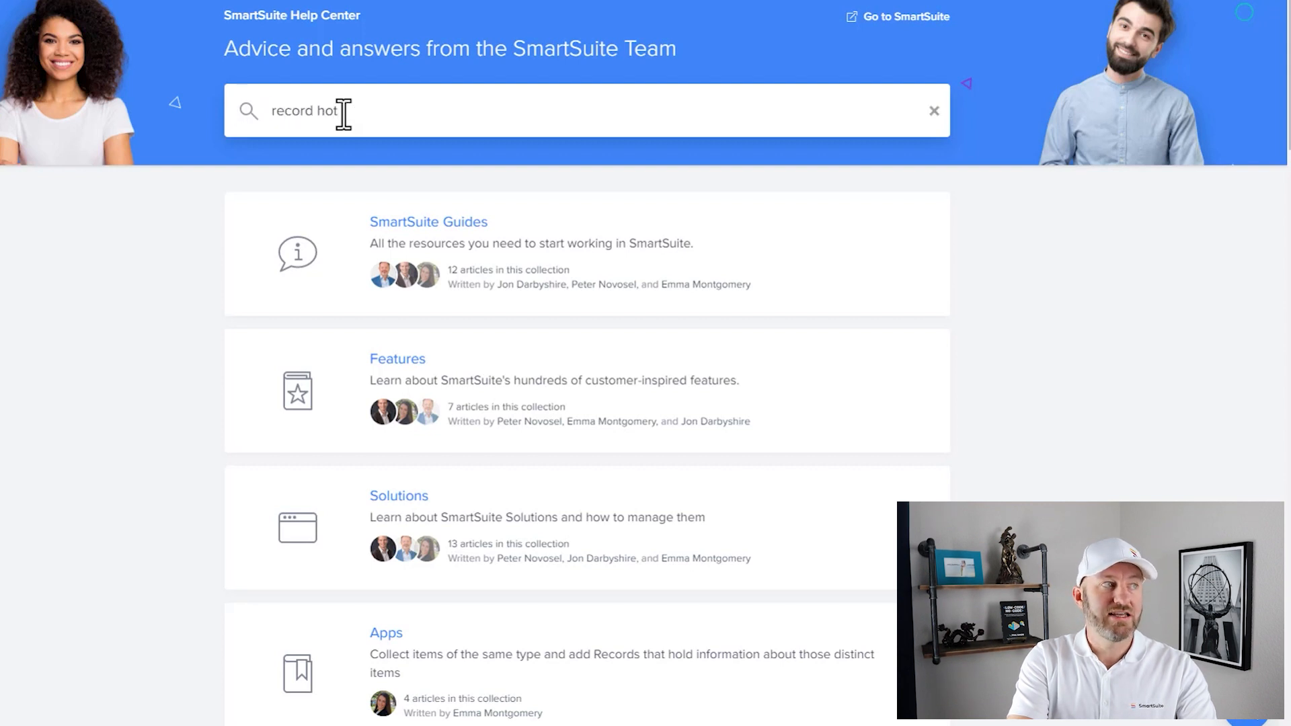
{"action": "type", "text": "key"}
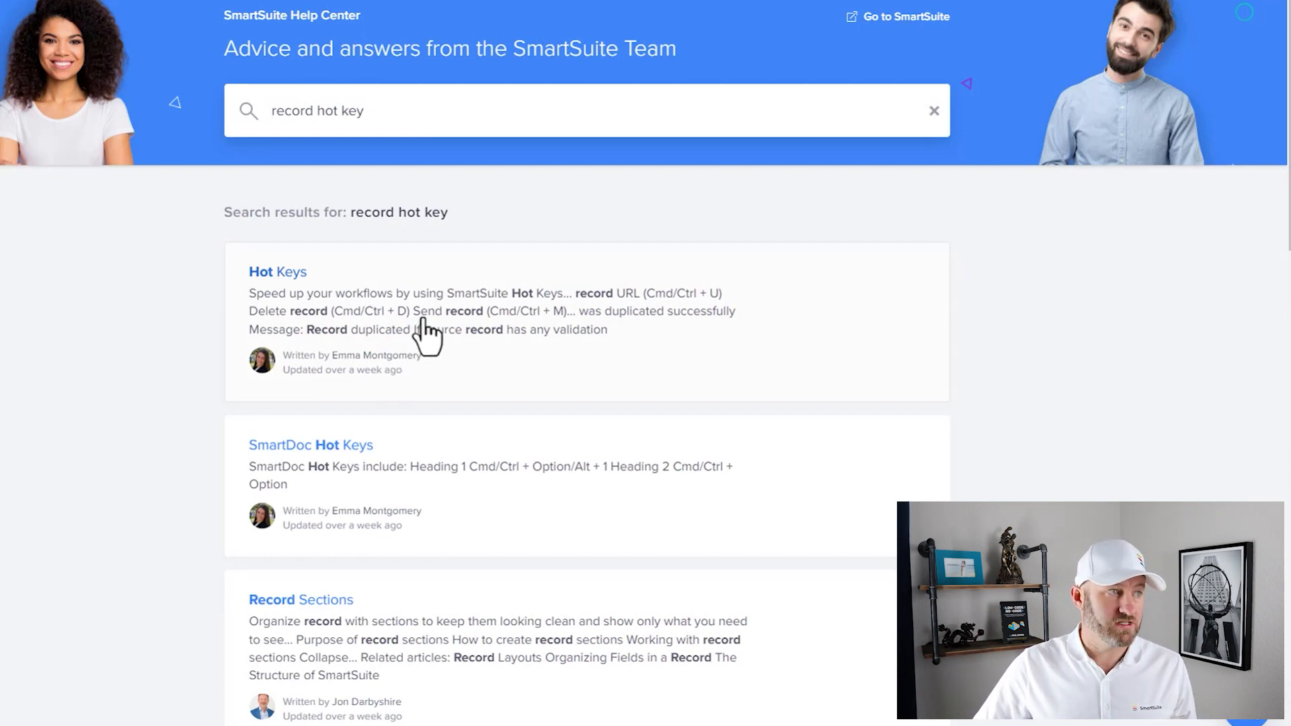
Step: Open the Hot Keys article and scroll through its current and upcoming shortcuts
{"action": "left_click", "coordinate": [277, 272]}
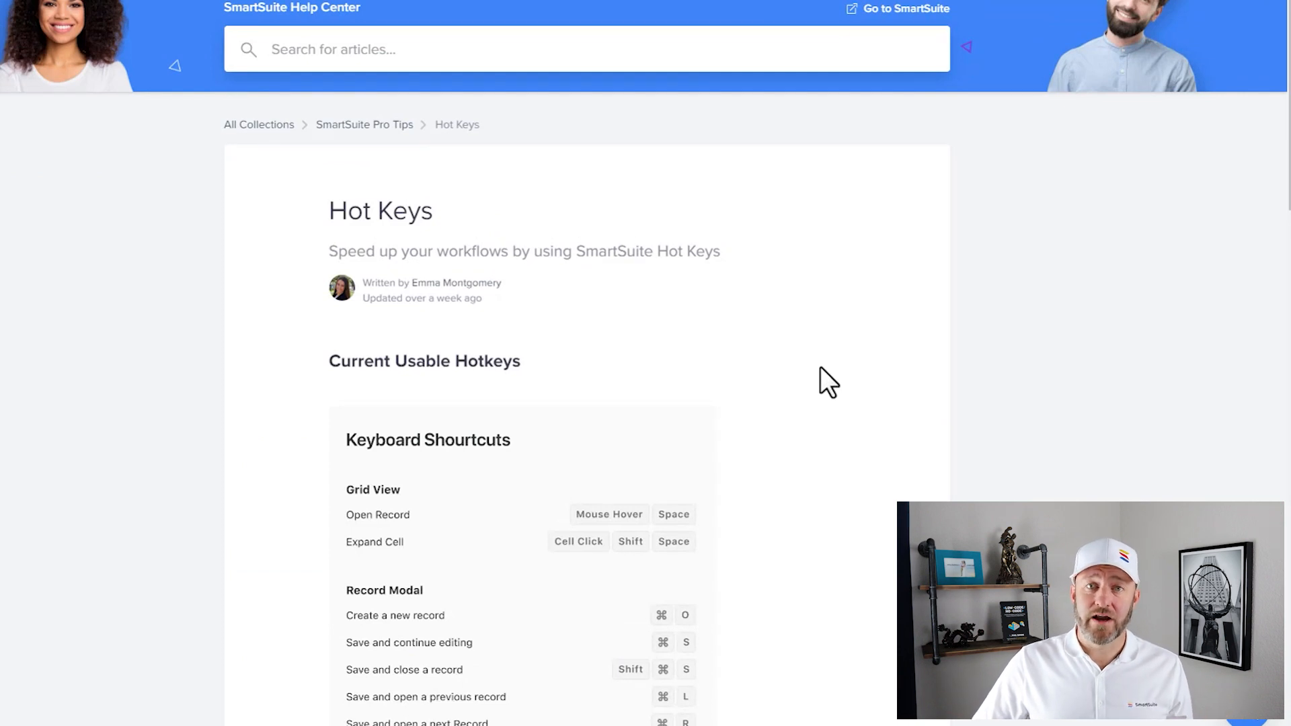
{"action": "scroll", "scroll_direction": "down", "scroll_amount": 3}
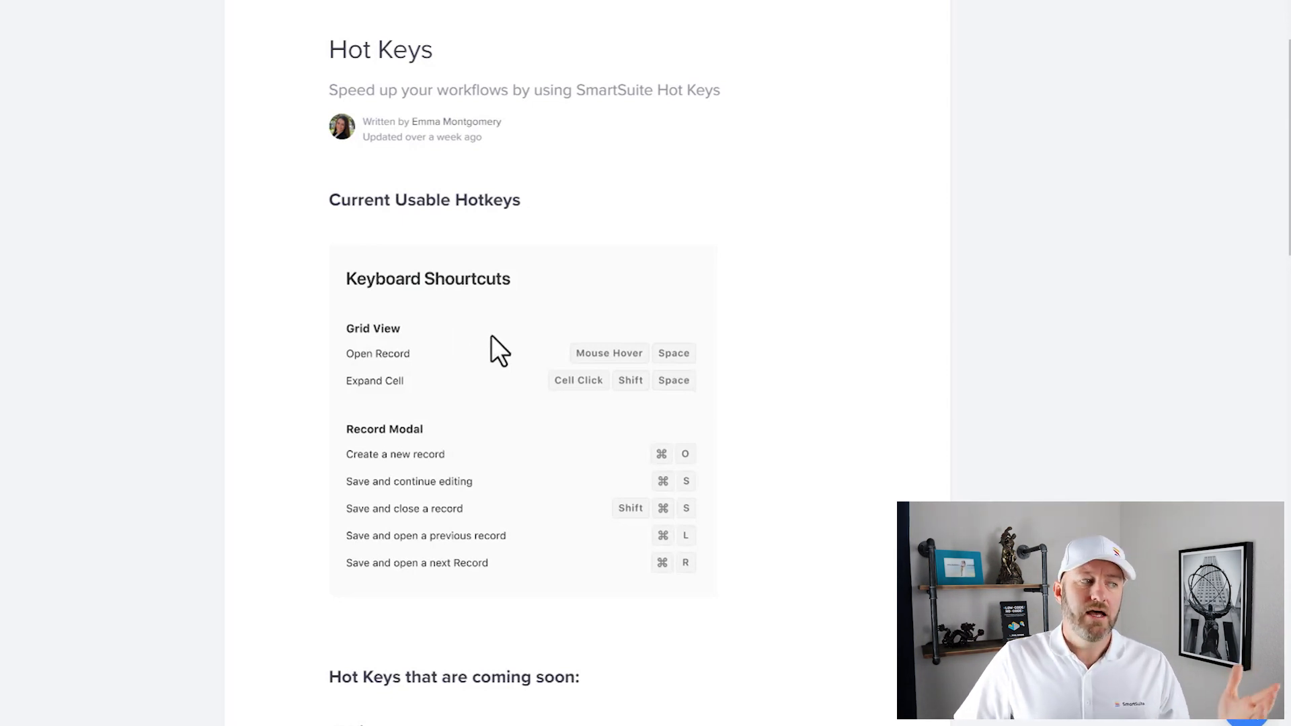
{"action": "scroll", "scroll_direction": "down", "scroll_amount": 3}
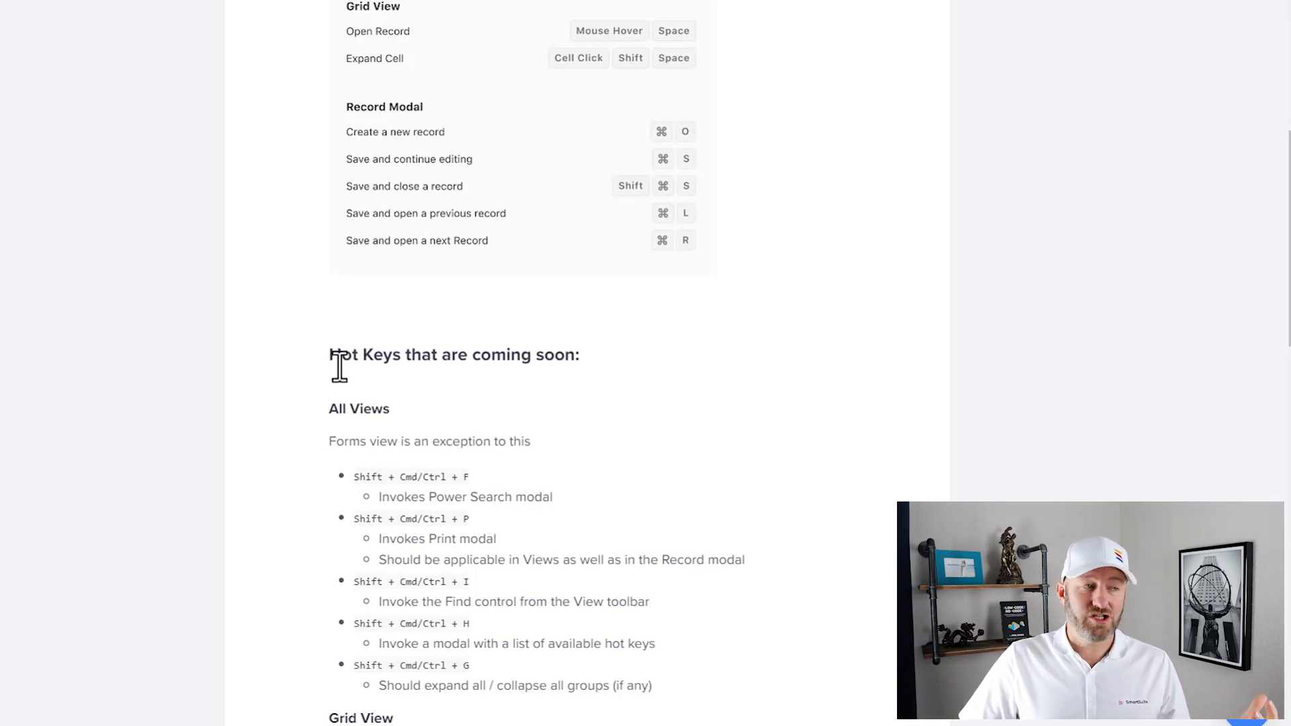
{"action": "scroll", "scroll_direction": "down", "scroll_amount": 3}
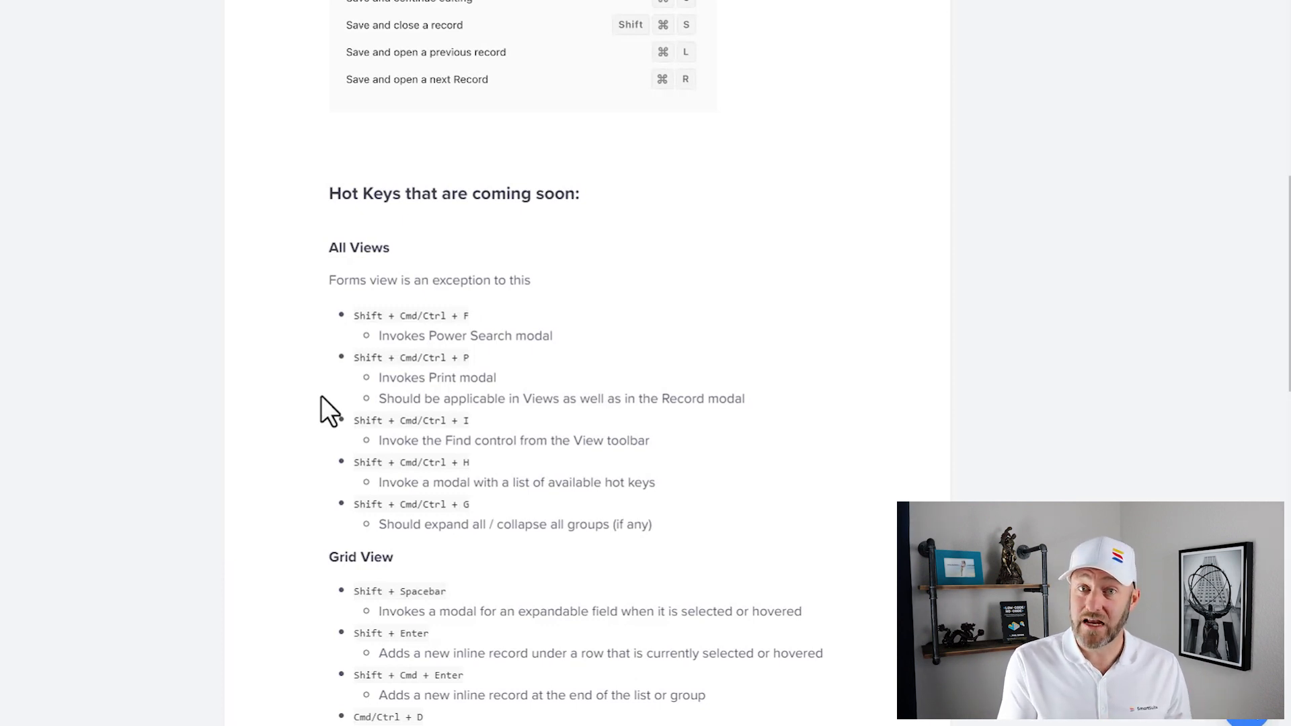
{"action": "mouse_move", "coordinate": [366, 415]}
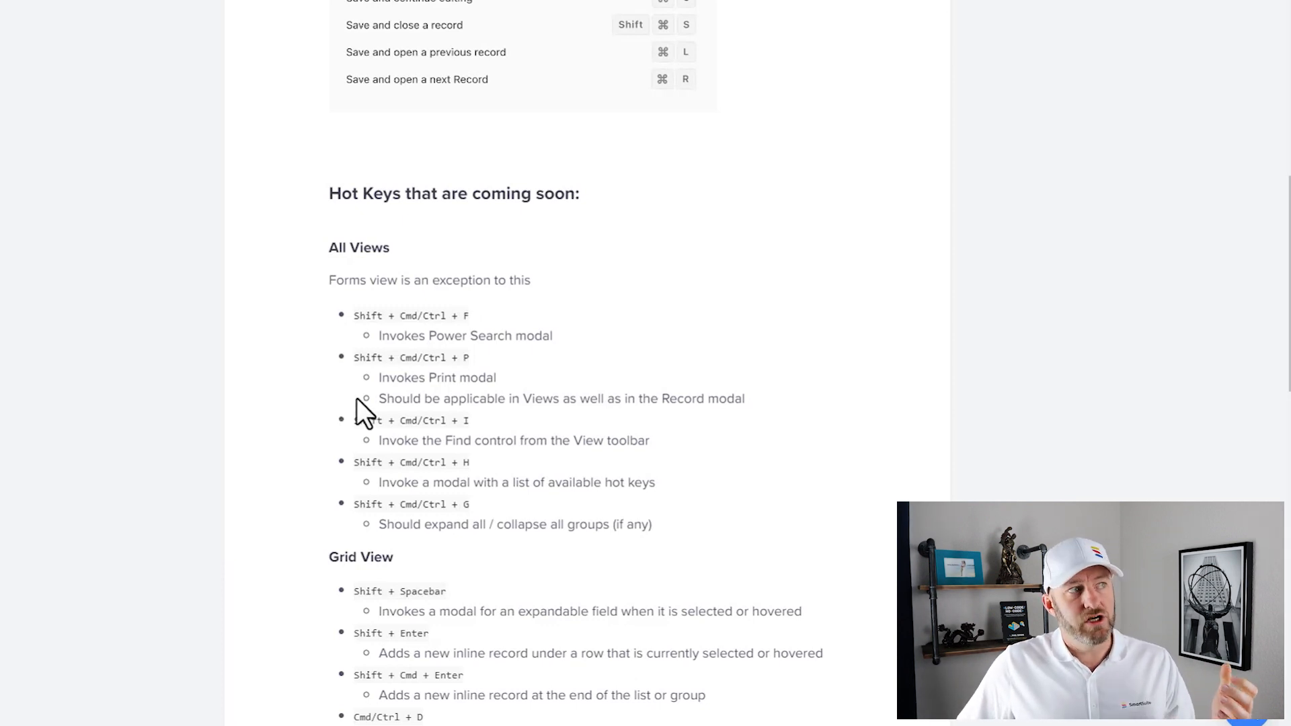
{"action": "scroll", "scroll_direction": "up", "scroll_amount": 3}
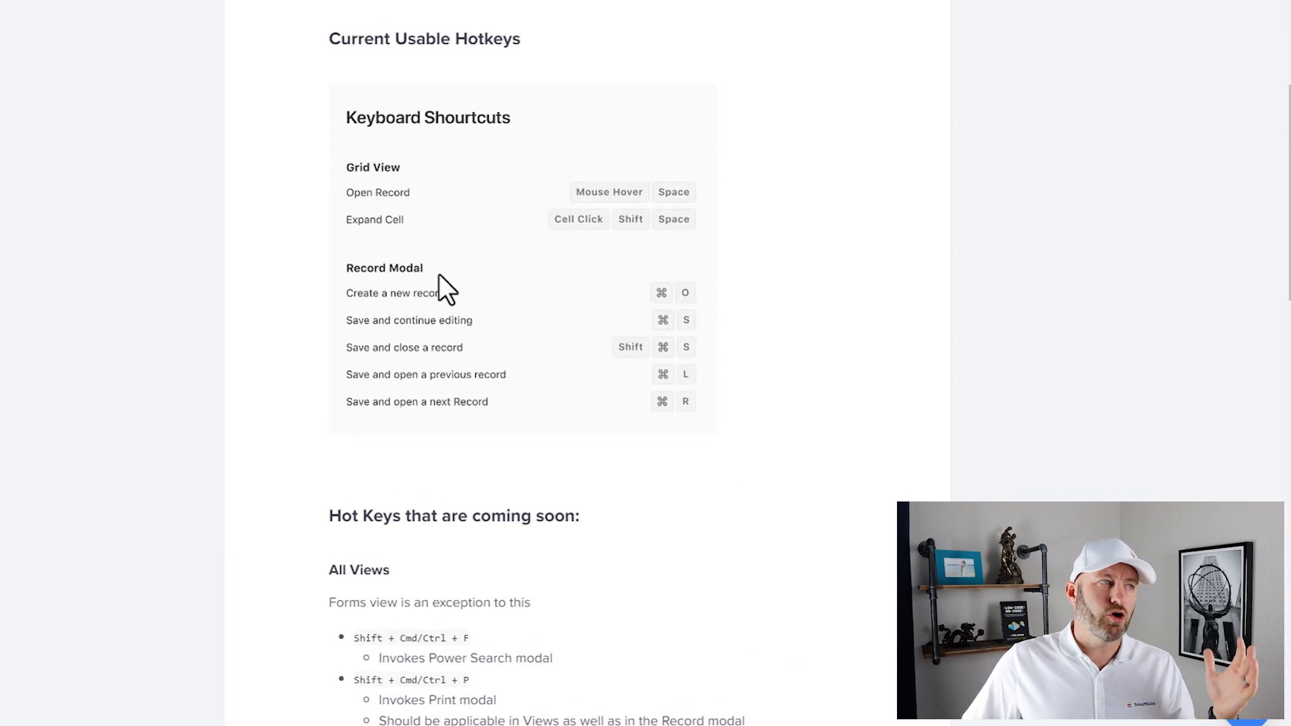
{"action": "mouse_move", "coordinate": [420, 205]}
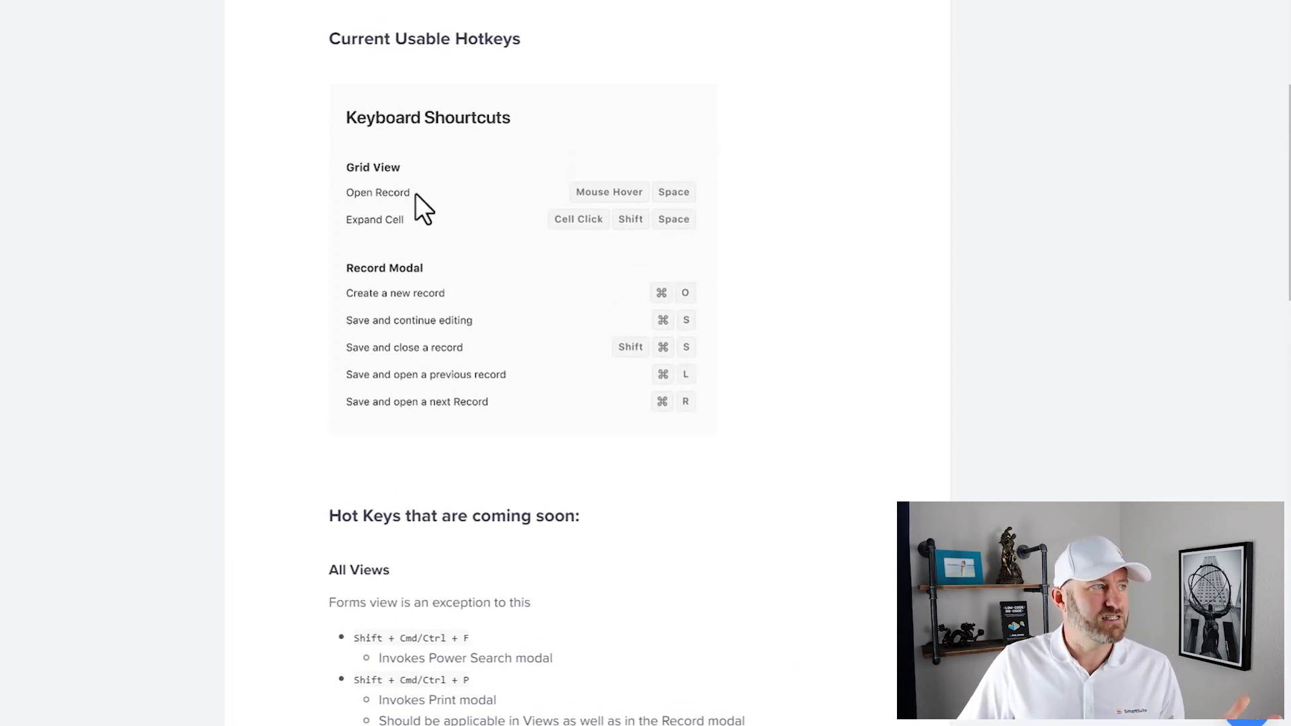
{"action": "mouse_move", "coordinate": [165, 7]}
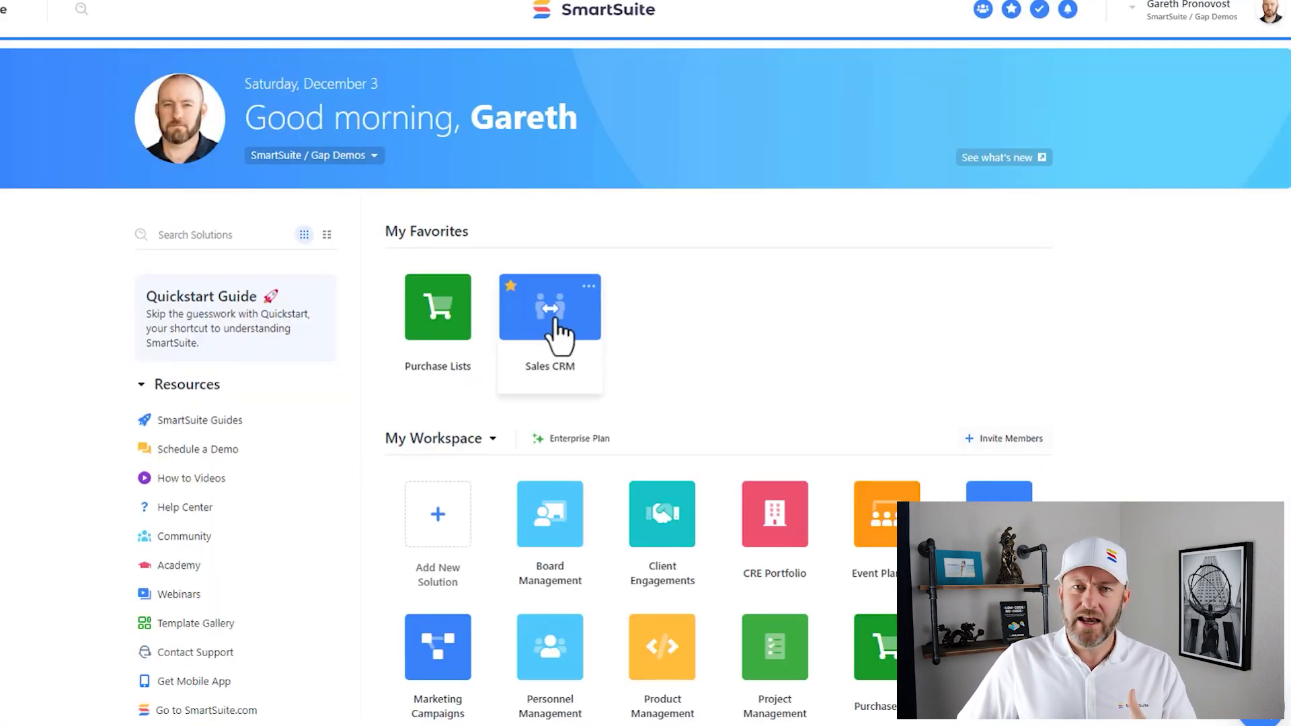
Step: Open Sales CRM, preview the Peak Partners Client Portal record, then close it
{"action": "left_click", "coordinate": [550, 308]}
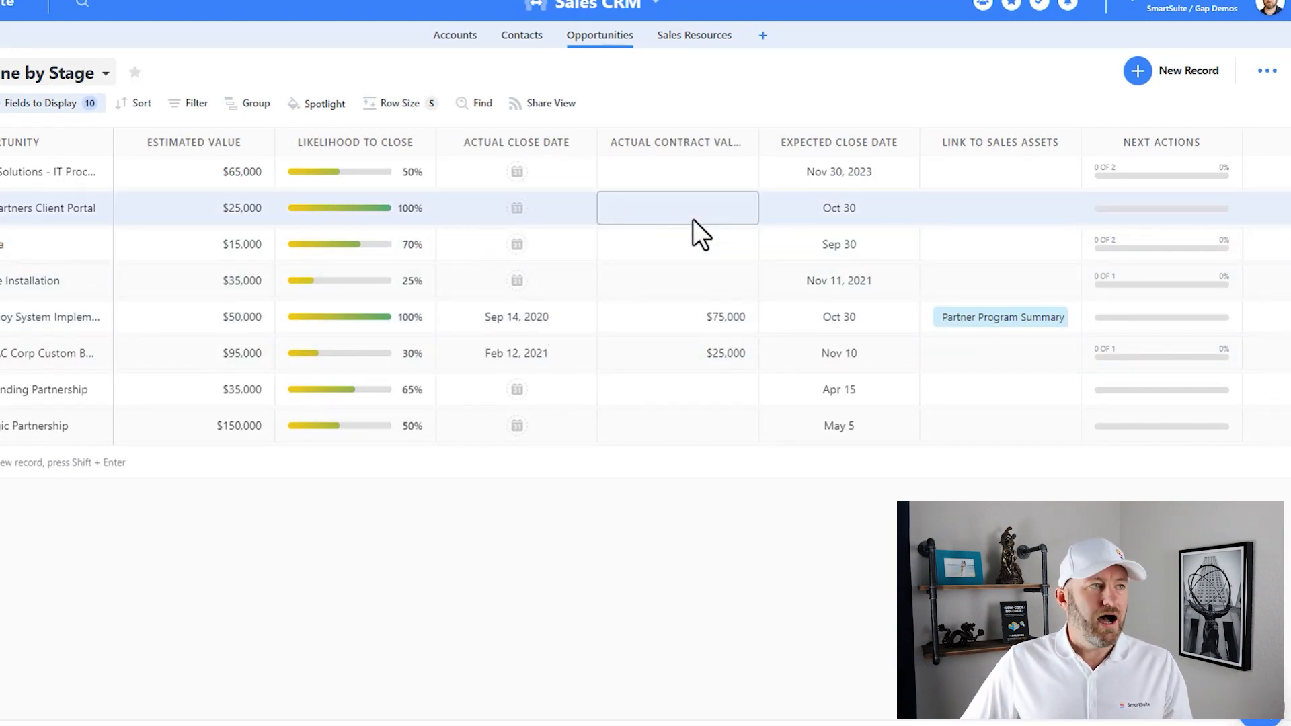
{"action": "mouse_move", "coordinate": [710, 222]}
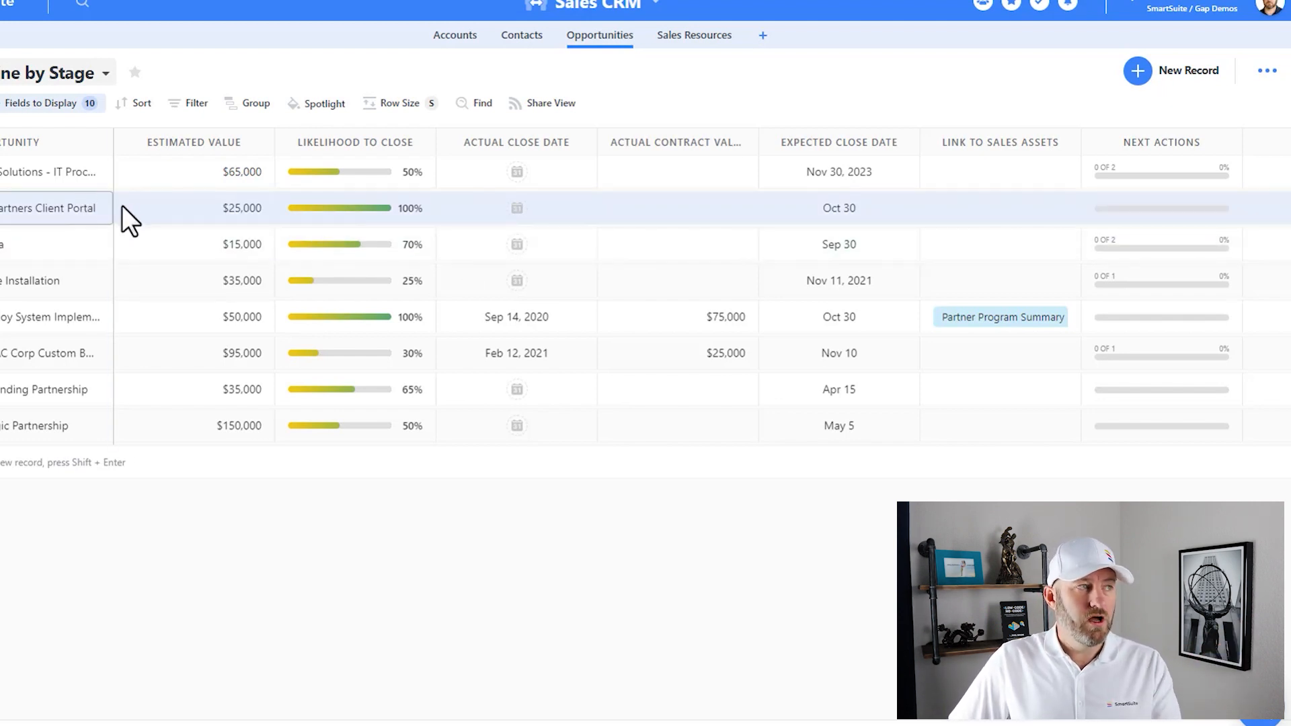
{"action": "left_click", "coordinate": [195, 208]}
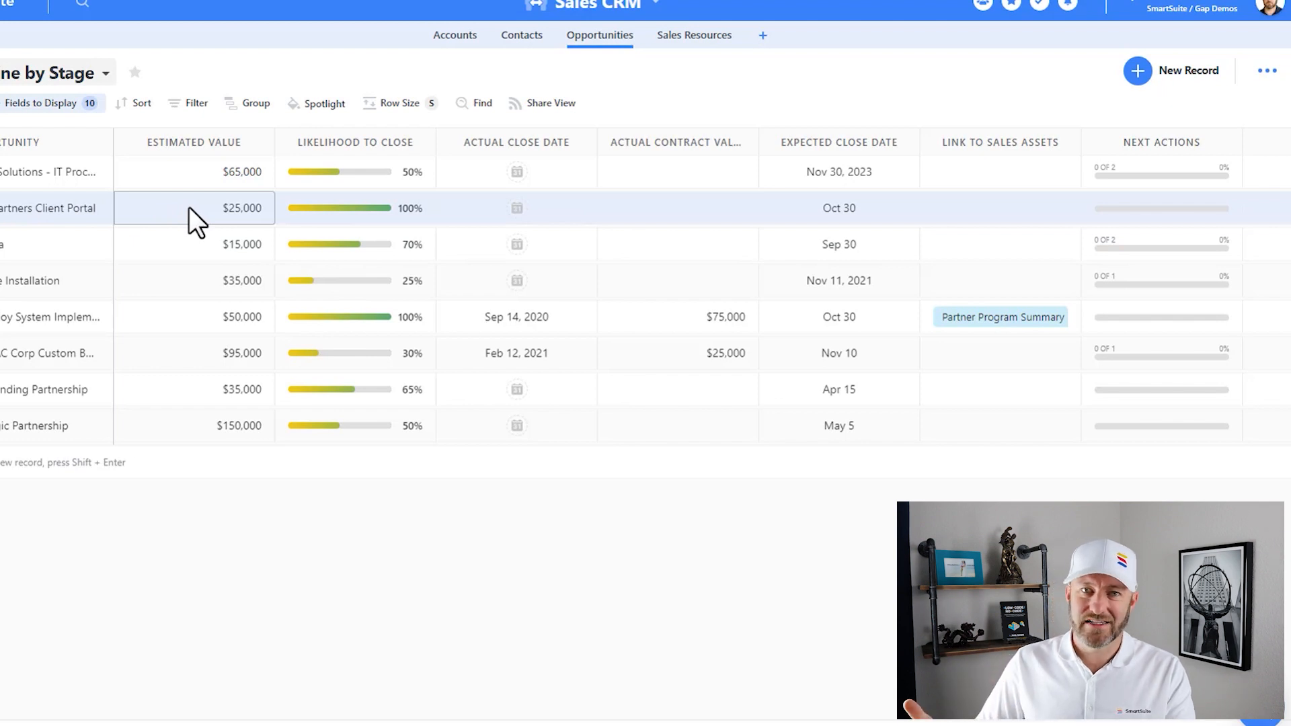
{"action": "left_click", "coordinate": [194, 208]}
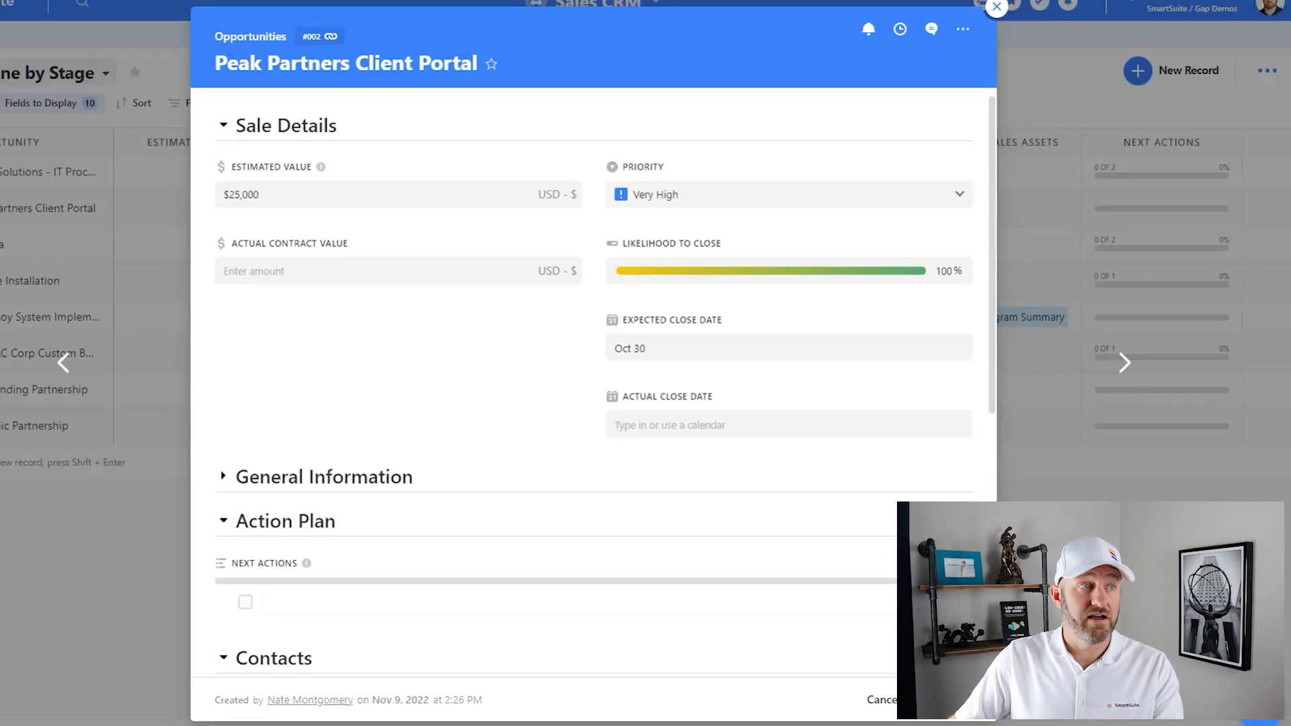
{"action": "left_click", "coordinate": [996, 7]}
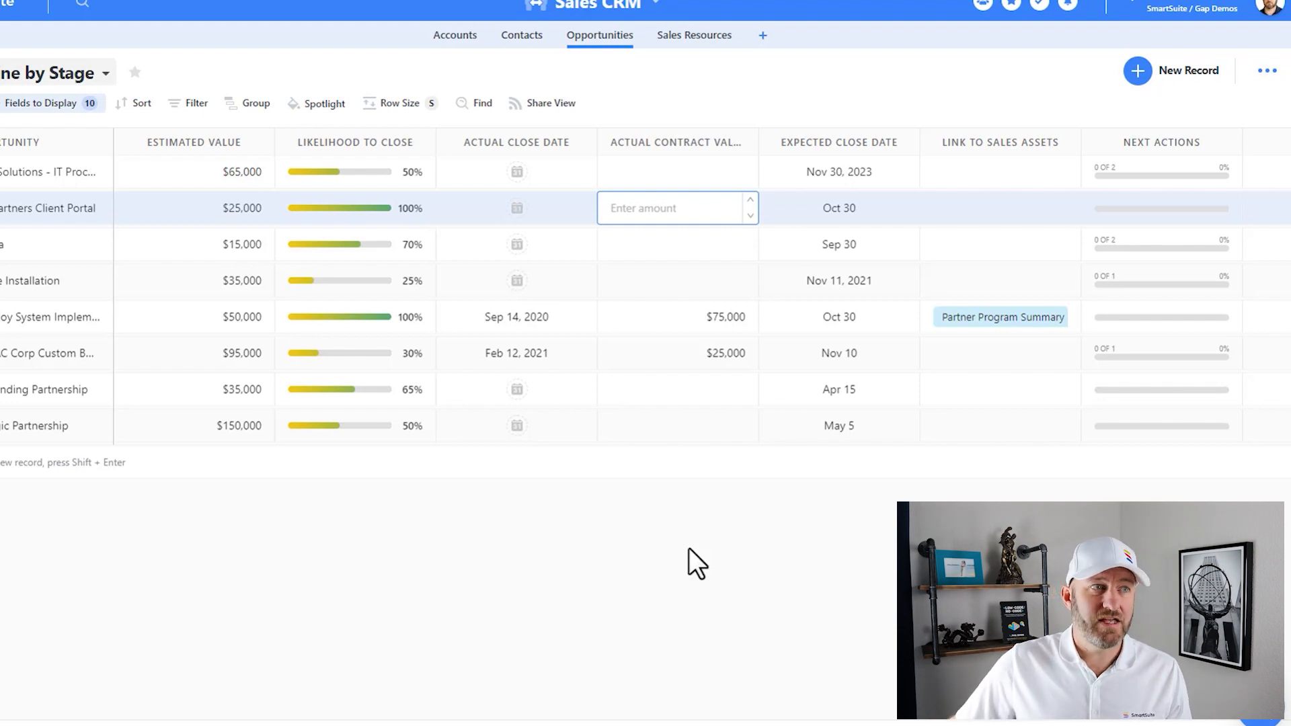
{"action": "left_click", "coordinate": [1000, 317]}
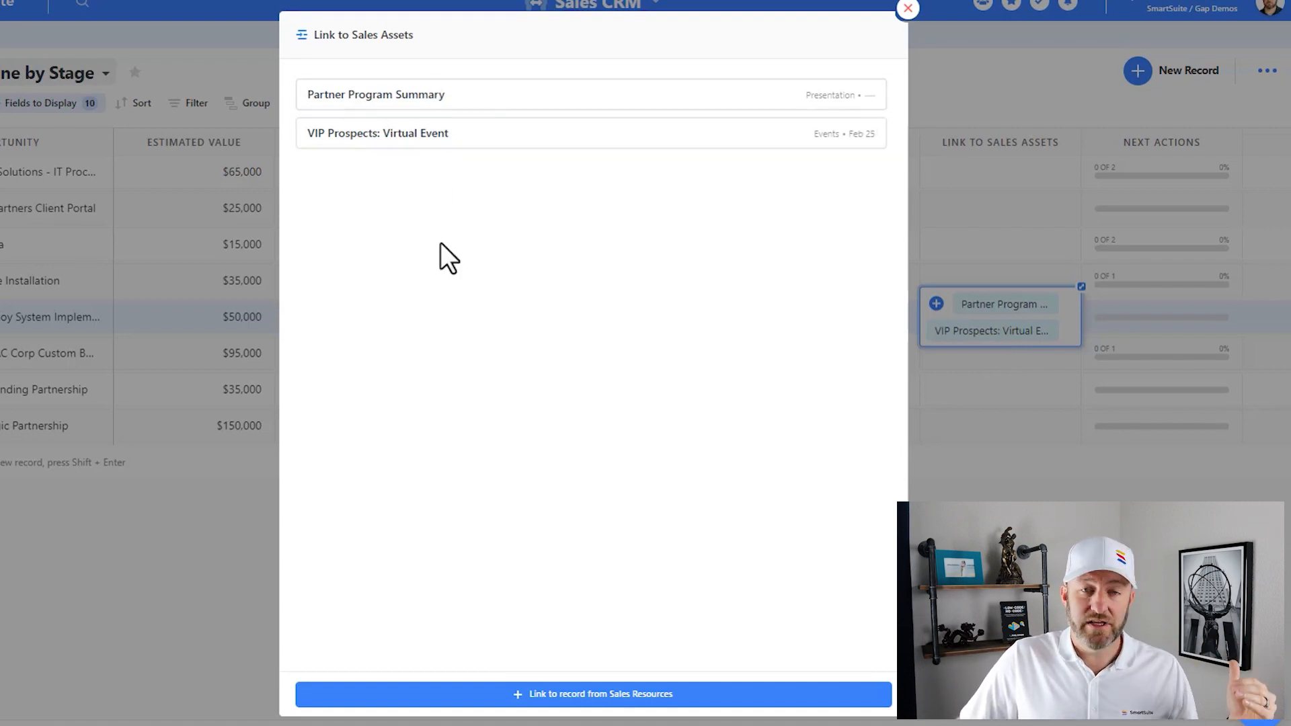
{"action": "mouse_move", "coordinate": [391, 65]}
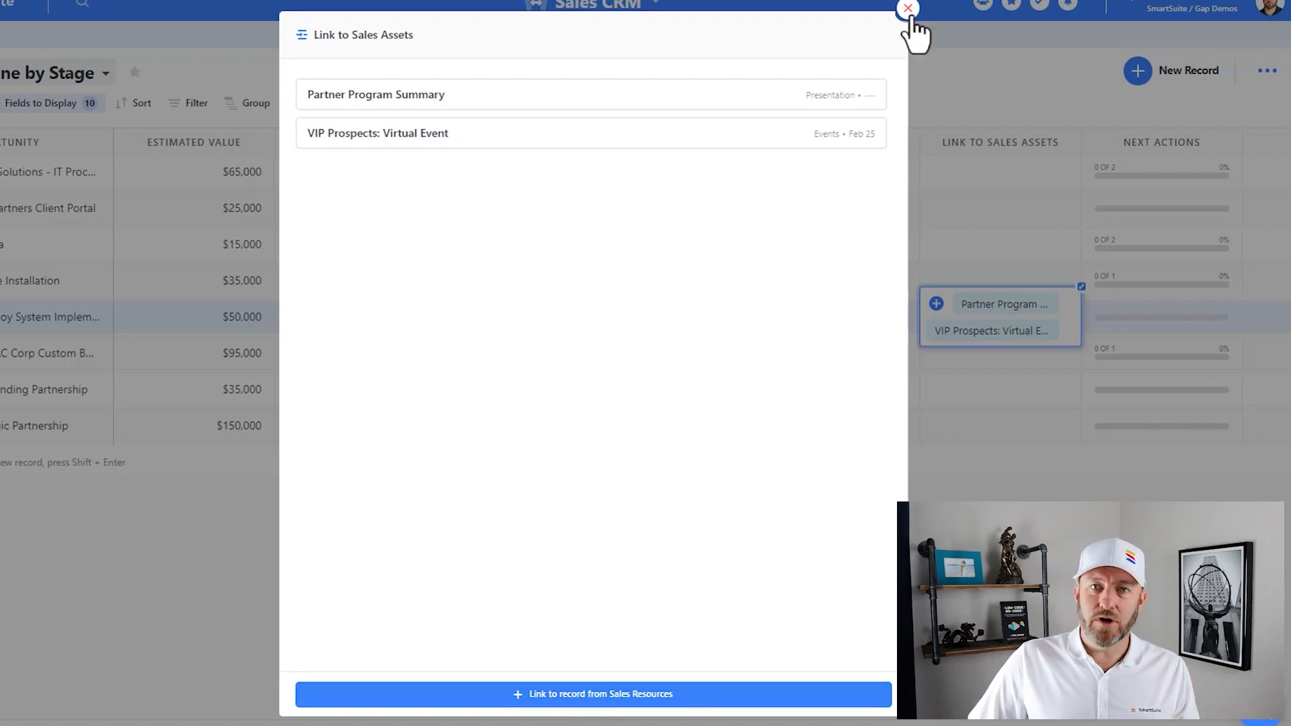
{"action": "left_click", "coordinate": [909, 9]}
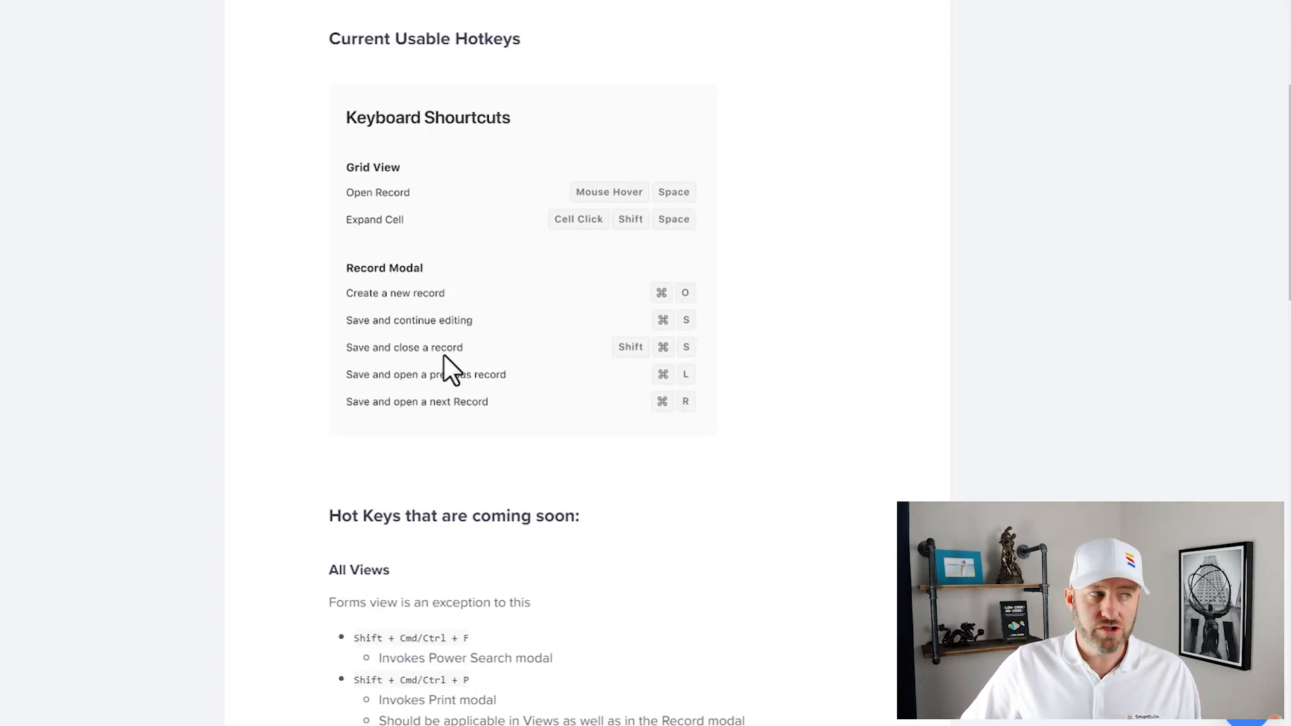
{"action": "mouse_move", "coordinate": [449, 393]}
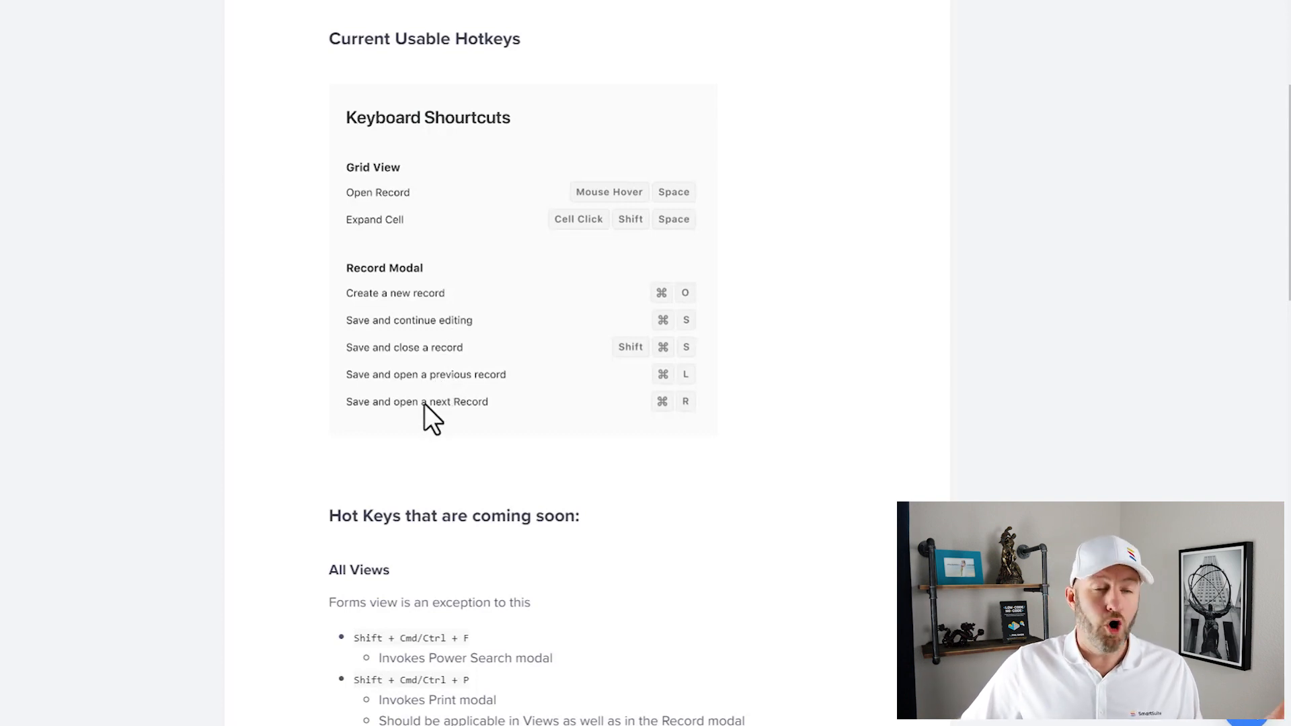
{"action": "mouse_move", "coordinate": [628, 338]}
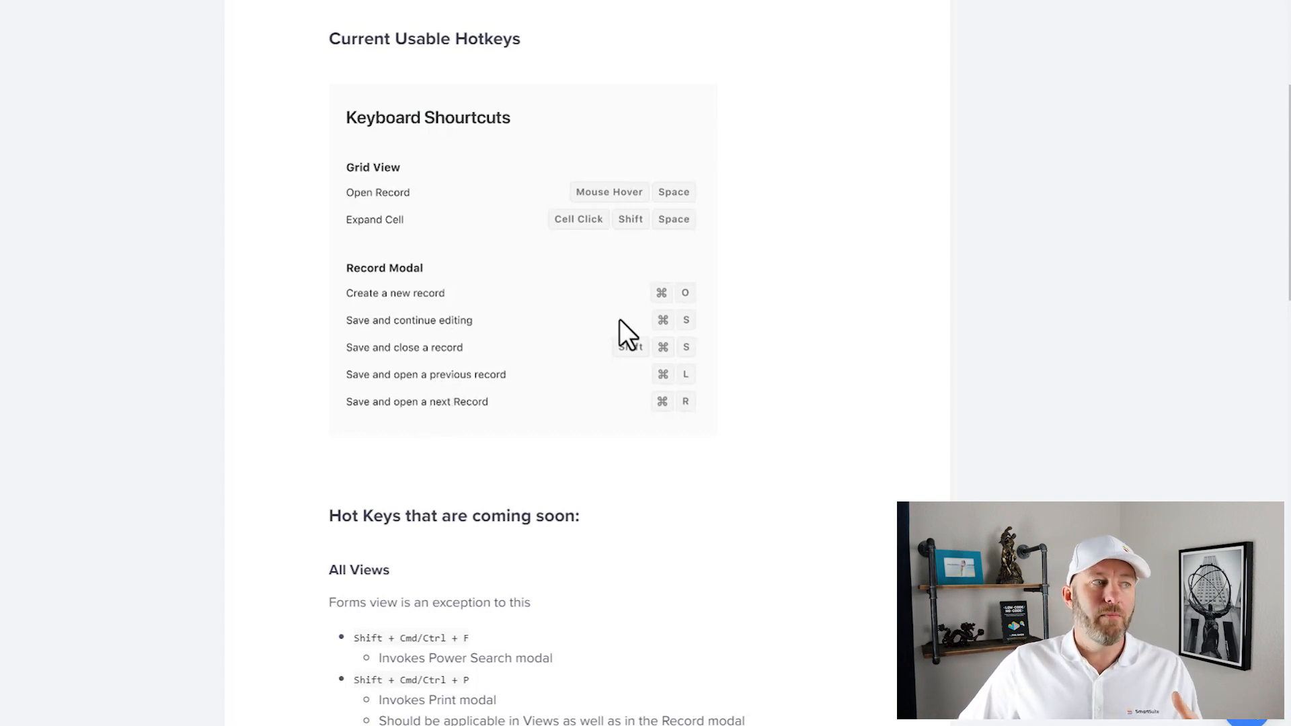